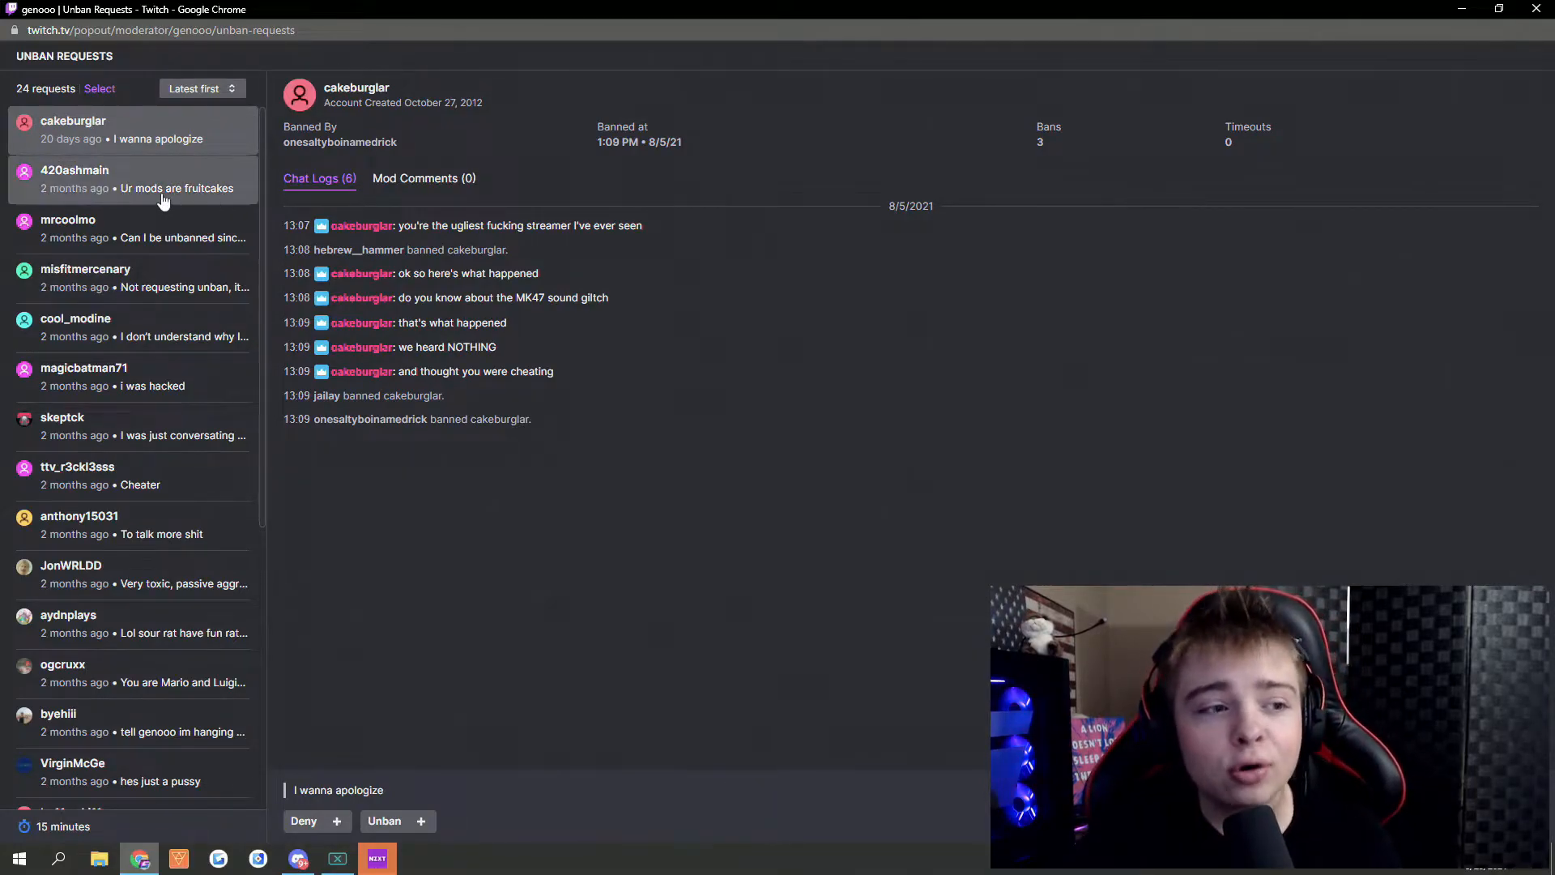
click(132, 178)
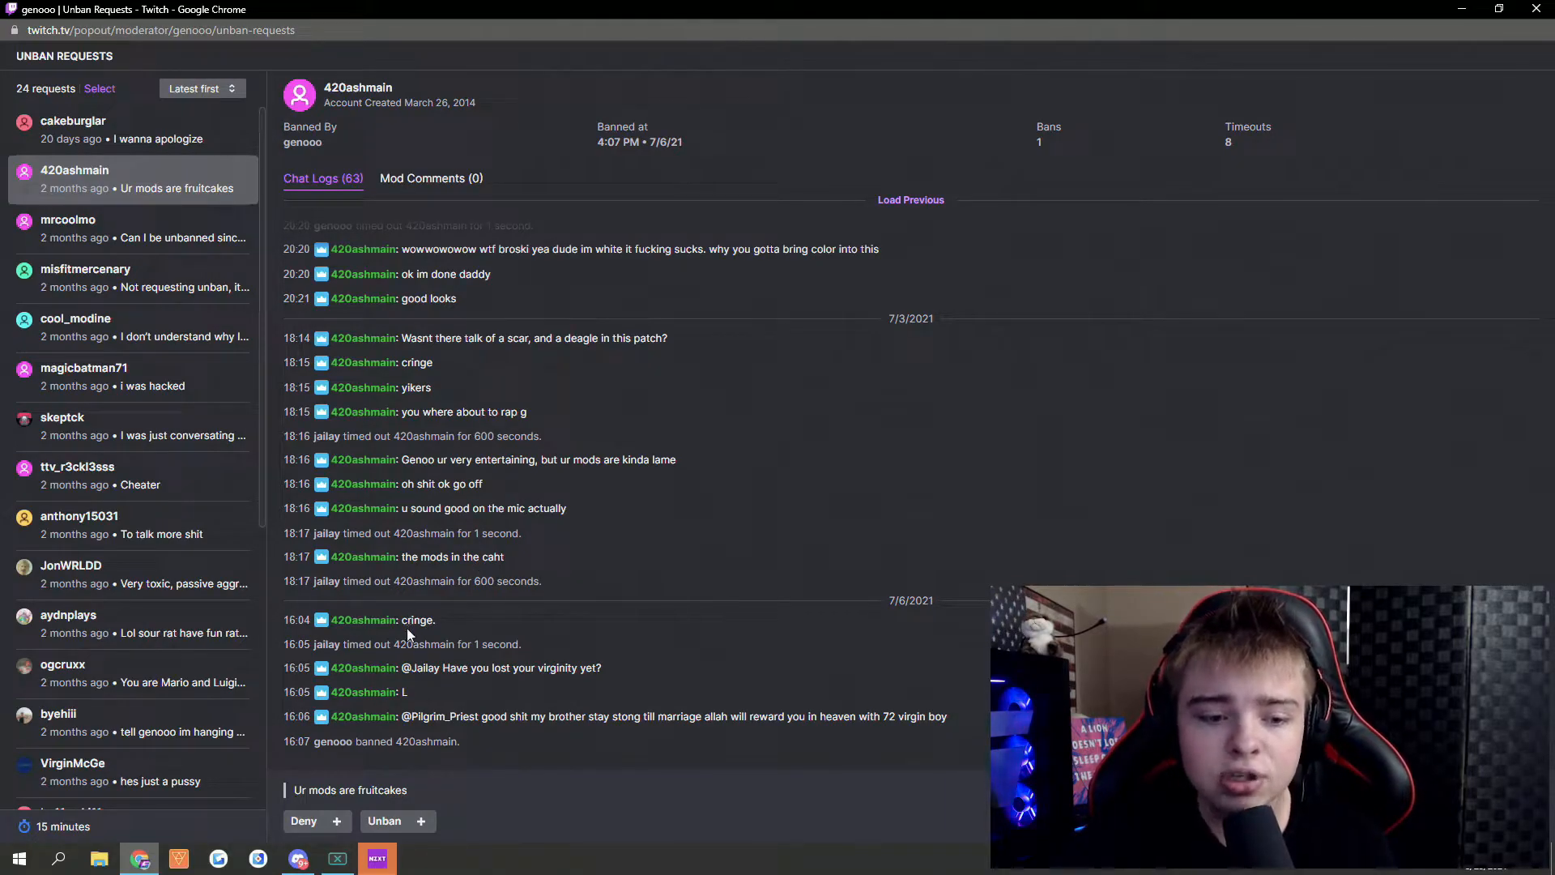
mouse_move(500, 690)
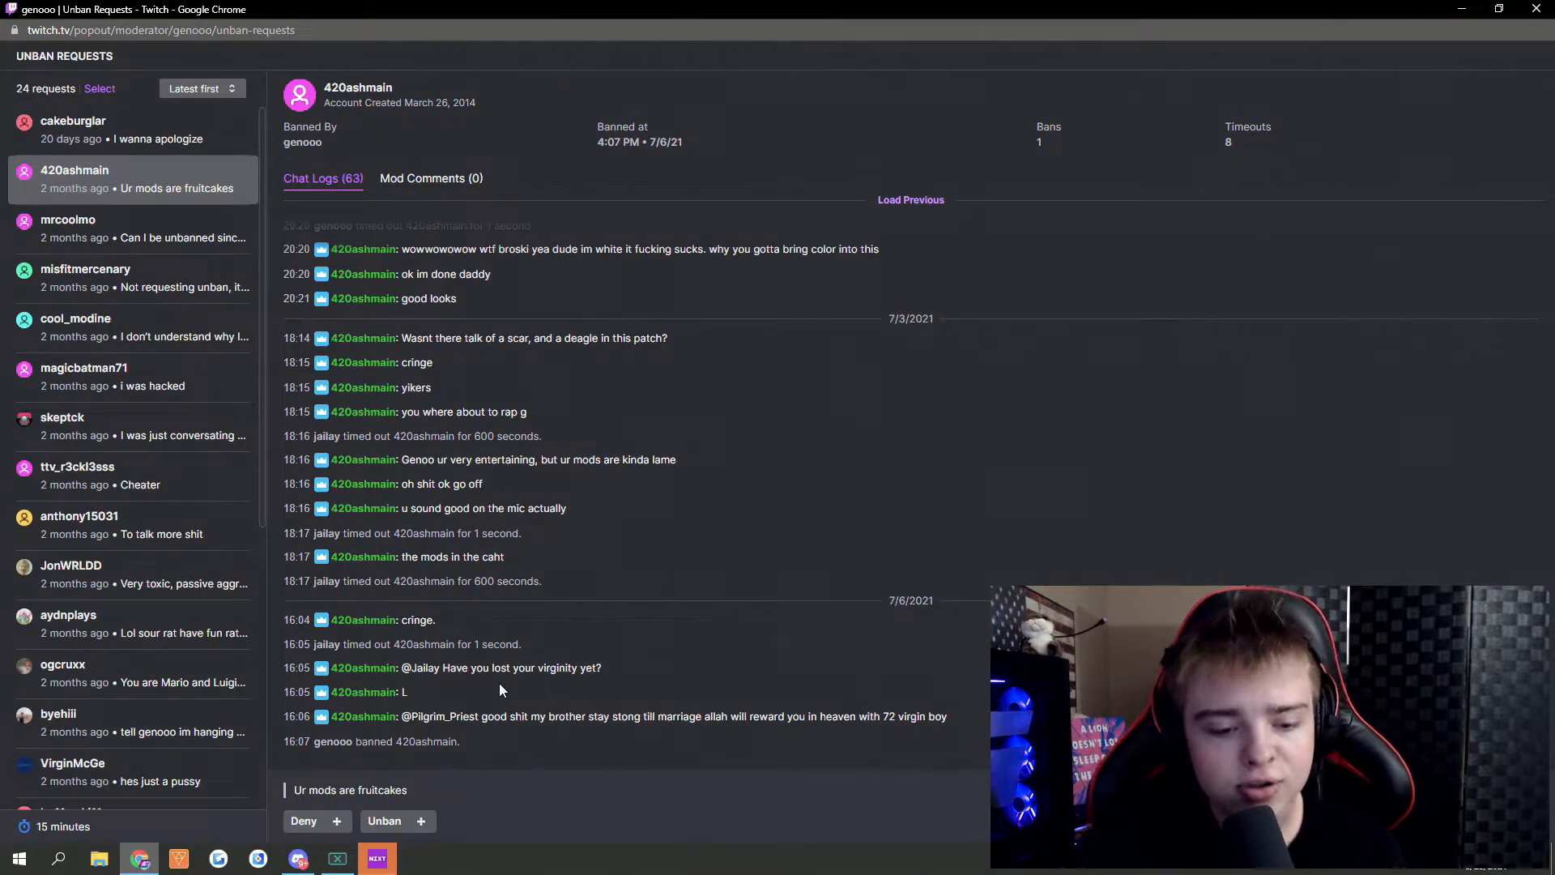
click(304, 821)
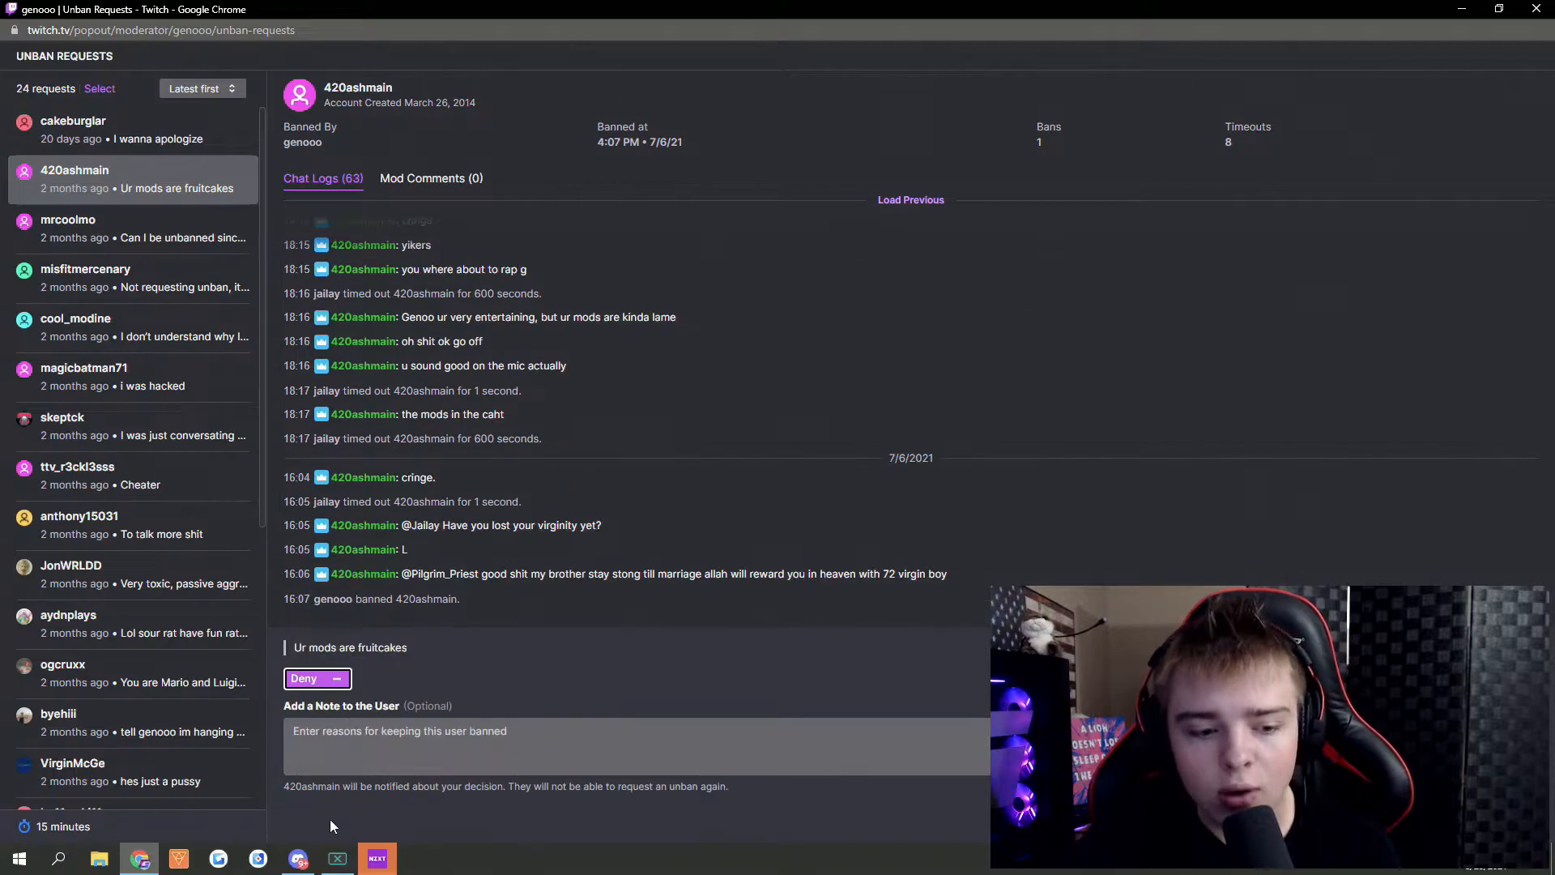
click(635, 746)
text(My mods)
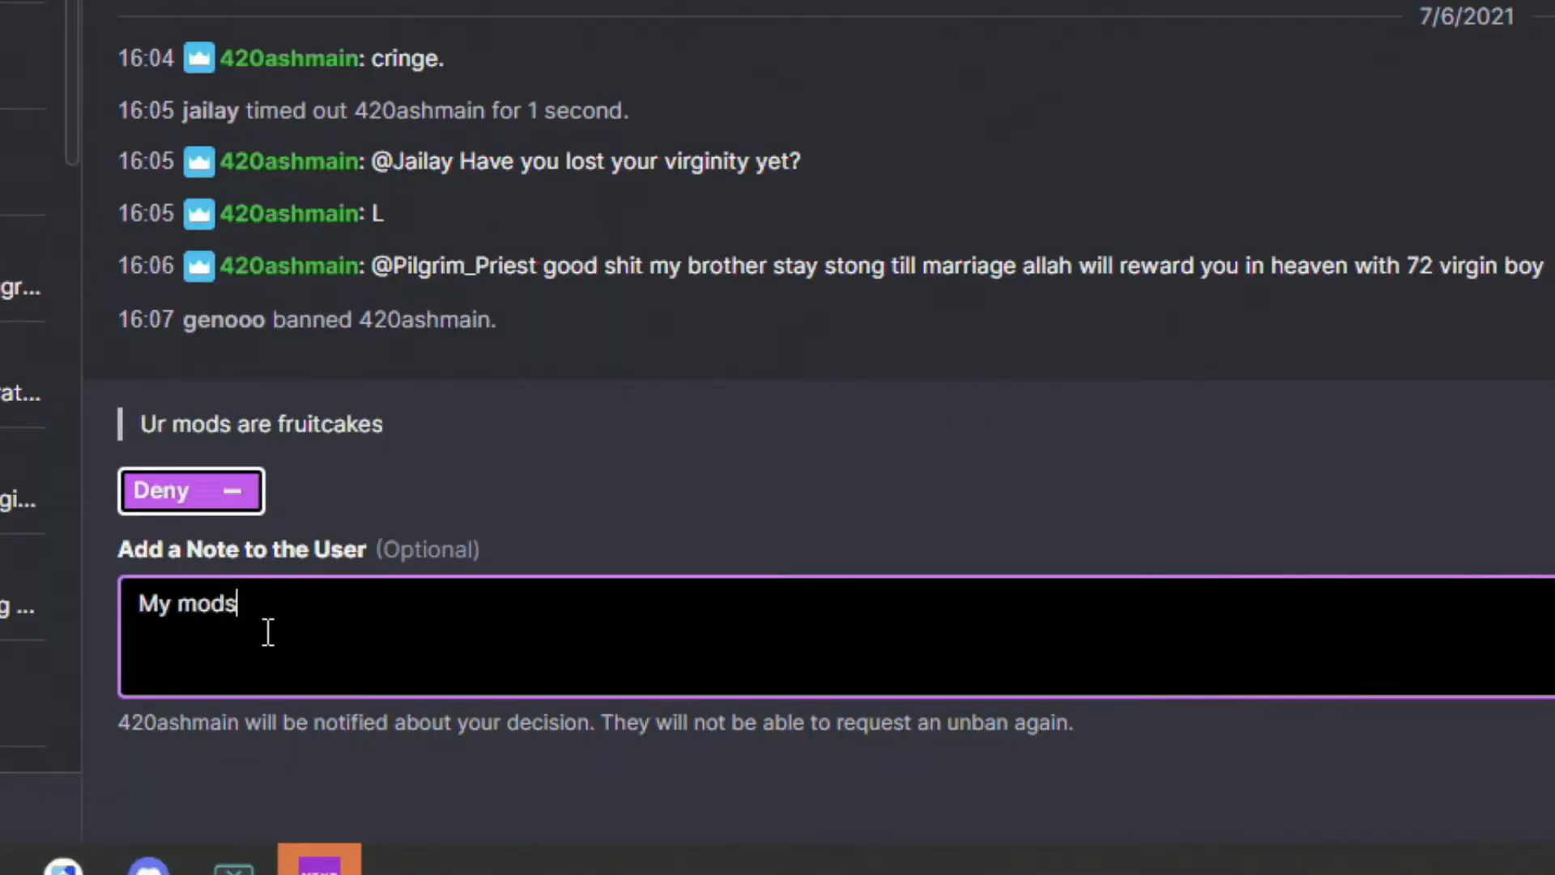
text(are very dear to me.)
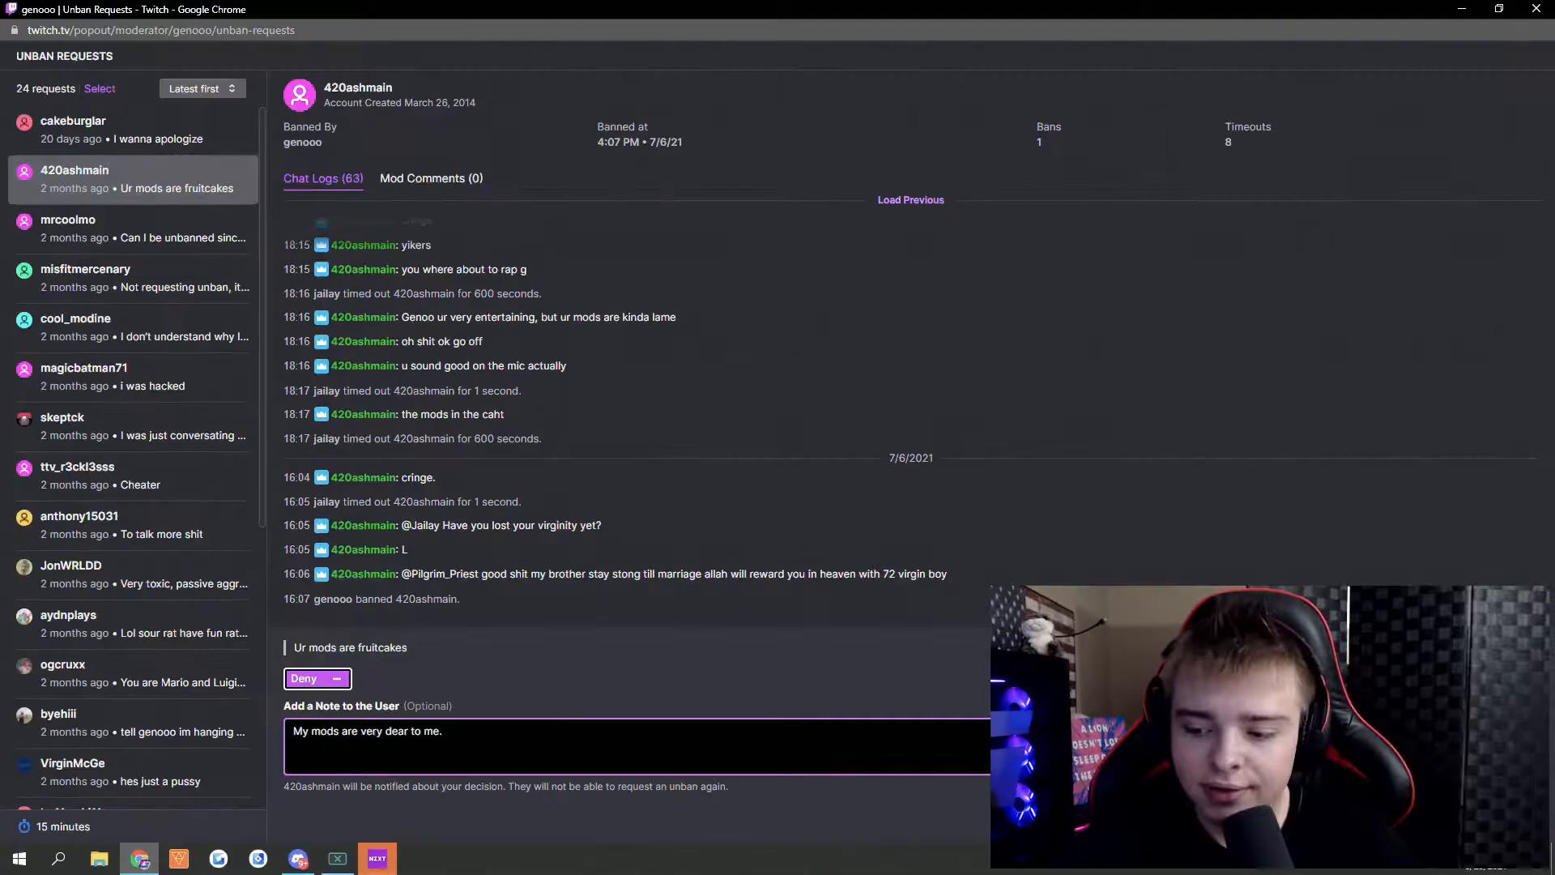
click(303, 677)
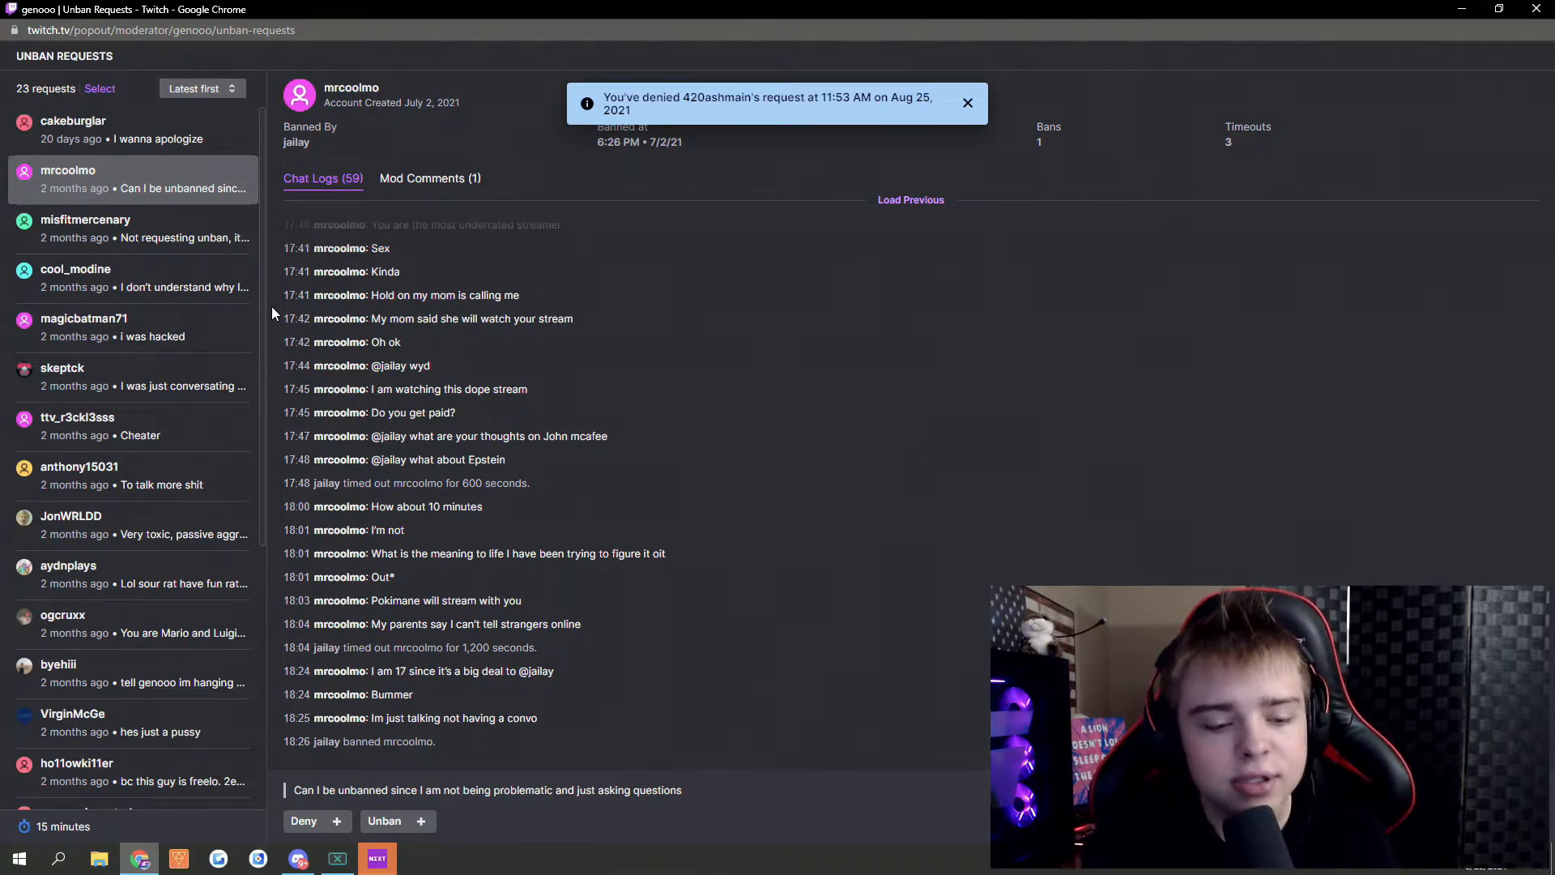
click(967, 102)
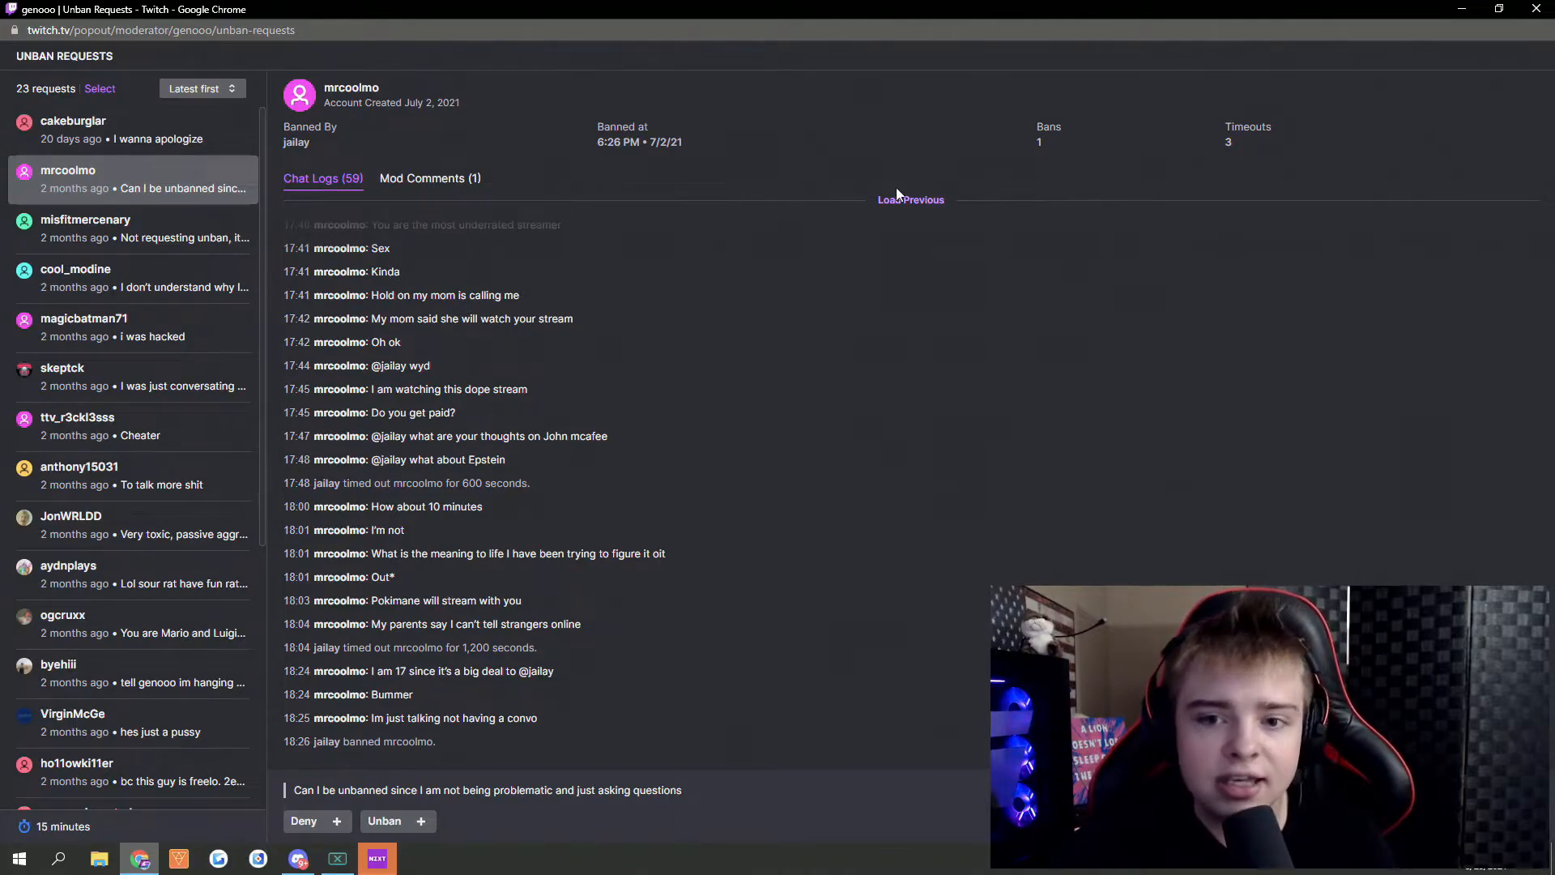
scroll(up, 3)
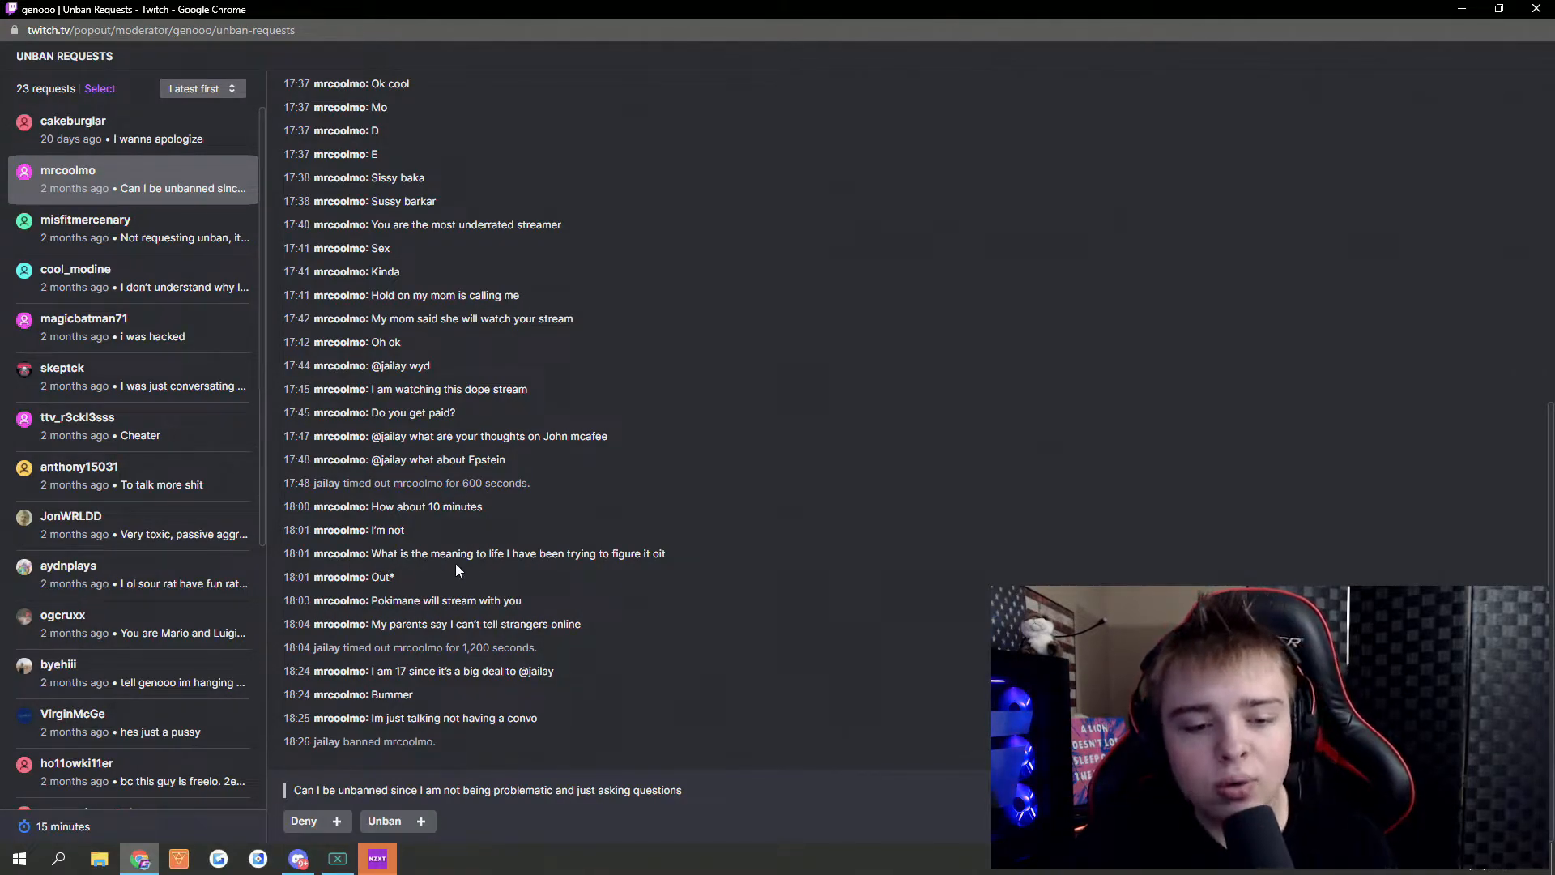
mouse_move(370, 603)
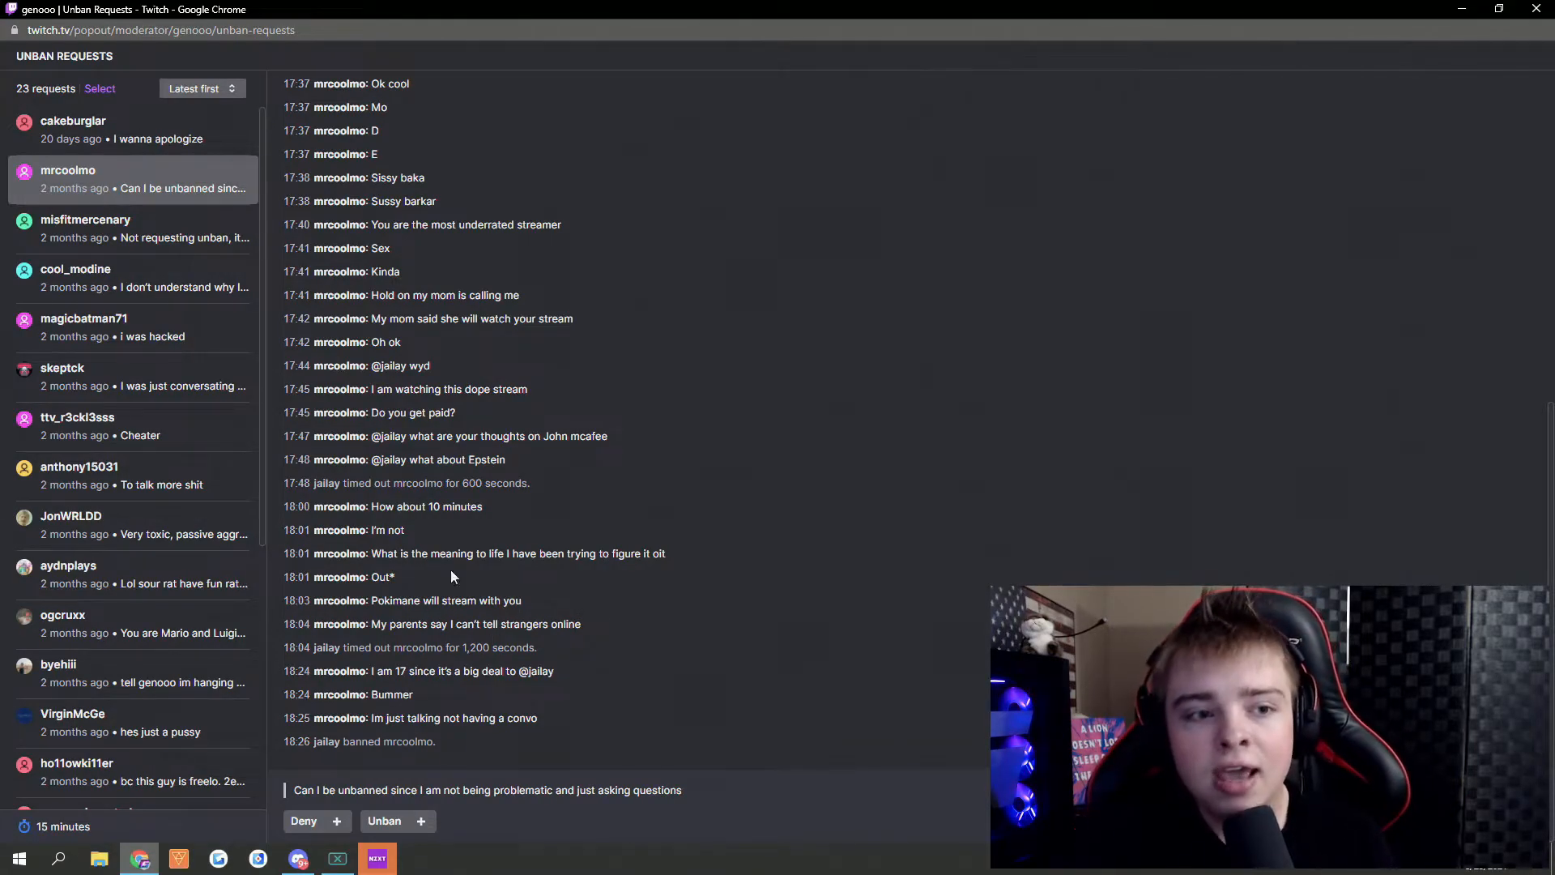
scroll(down, 3)
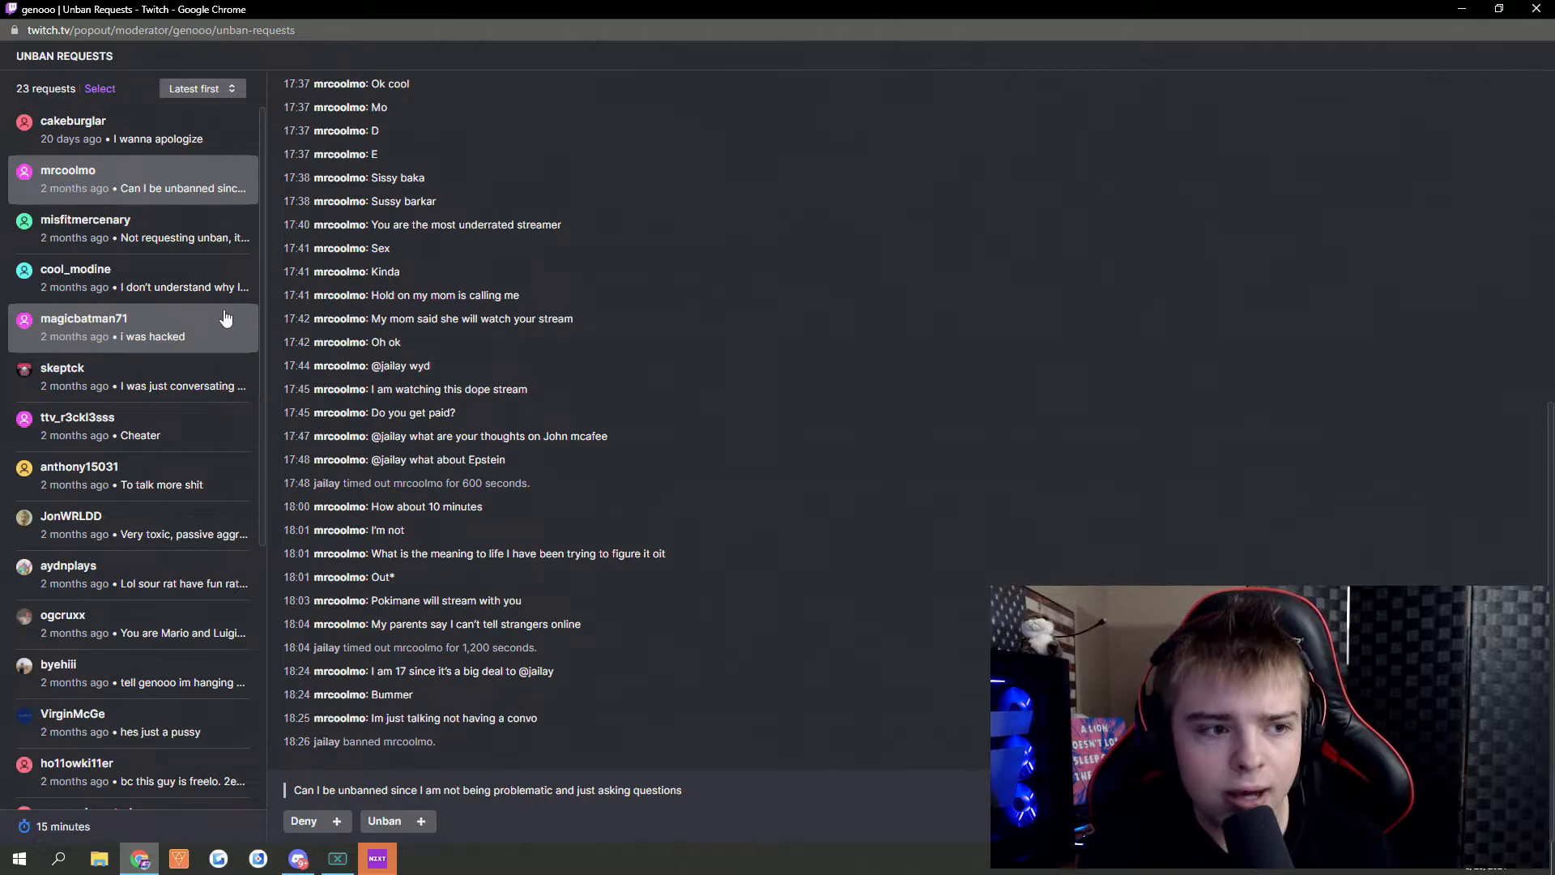
click(128, 228)
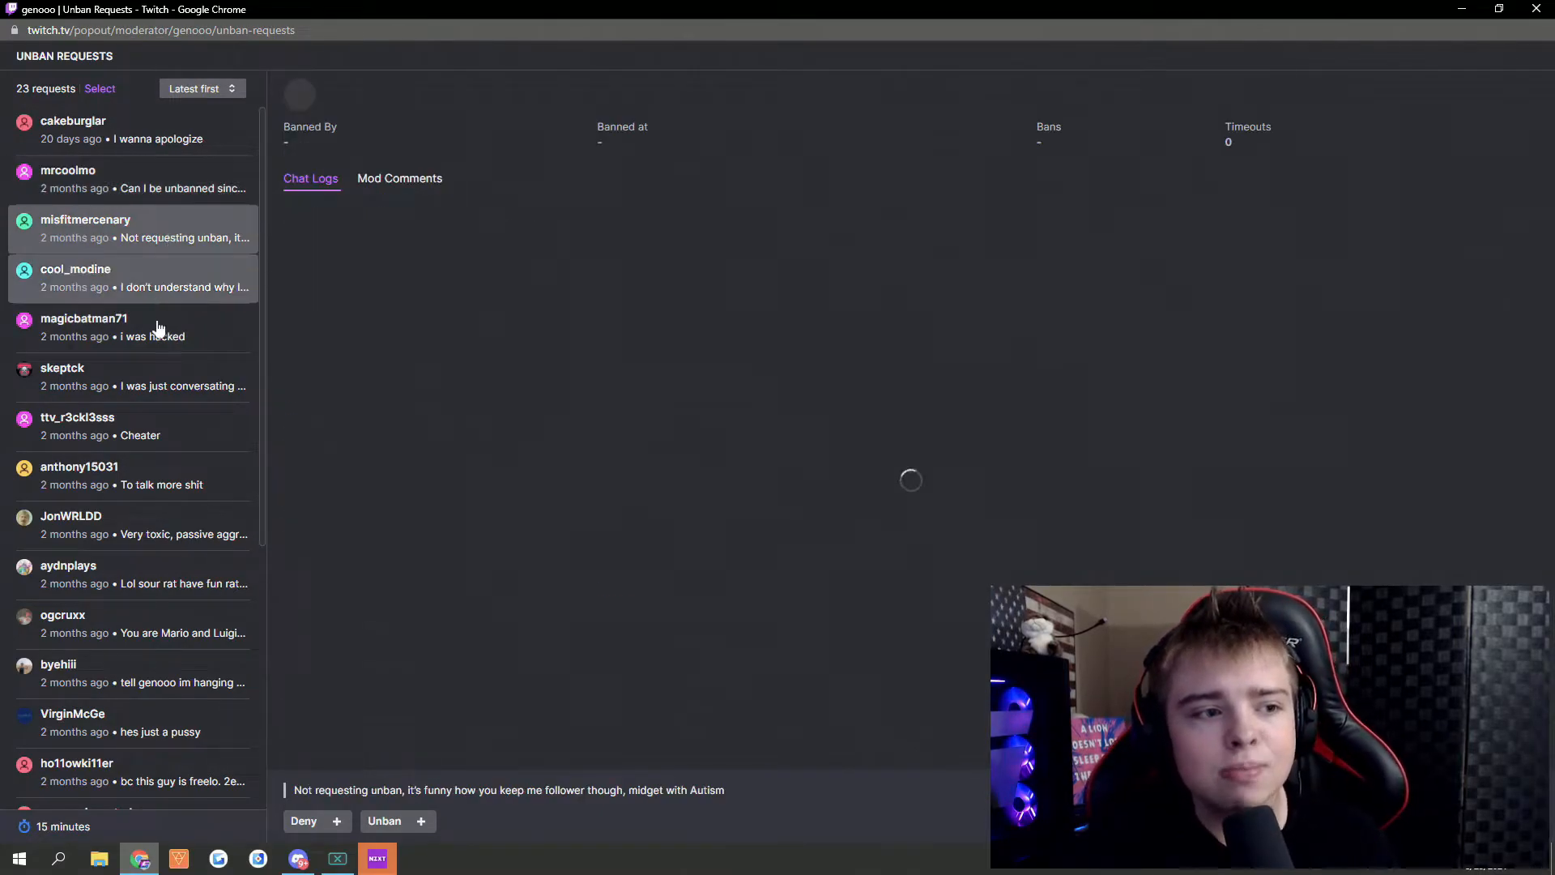
click(129, 228)
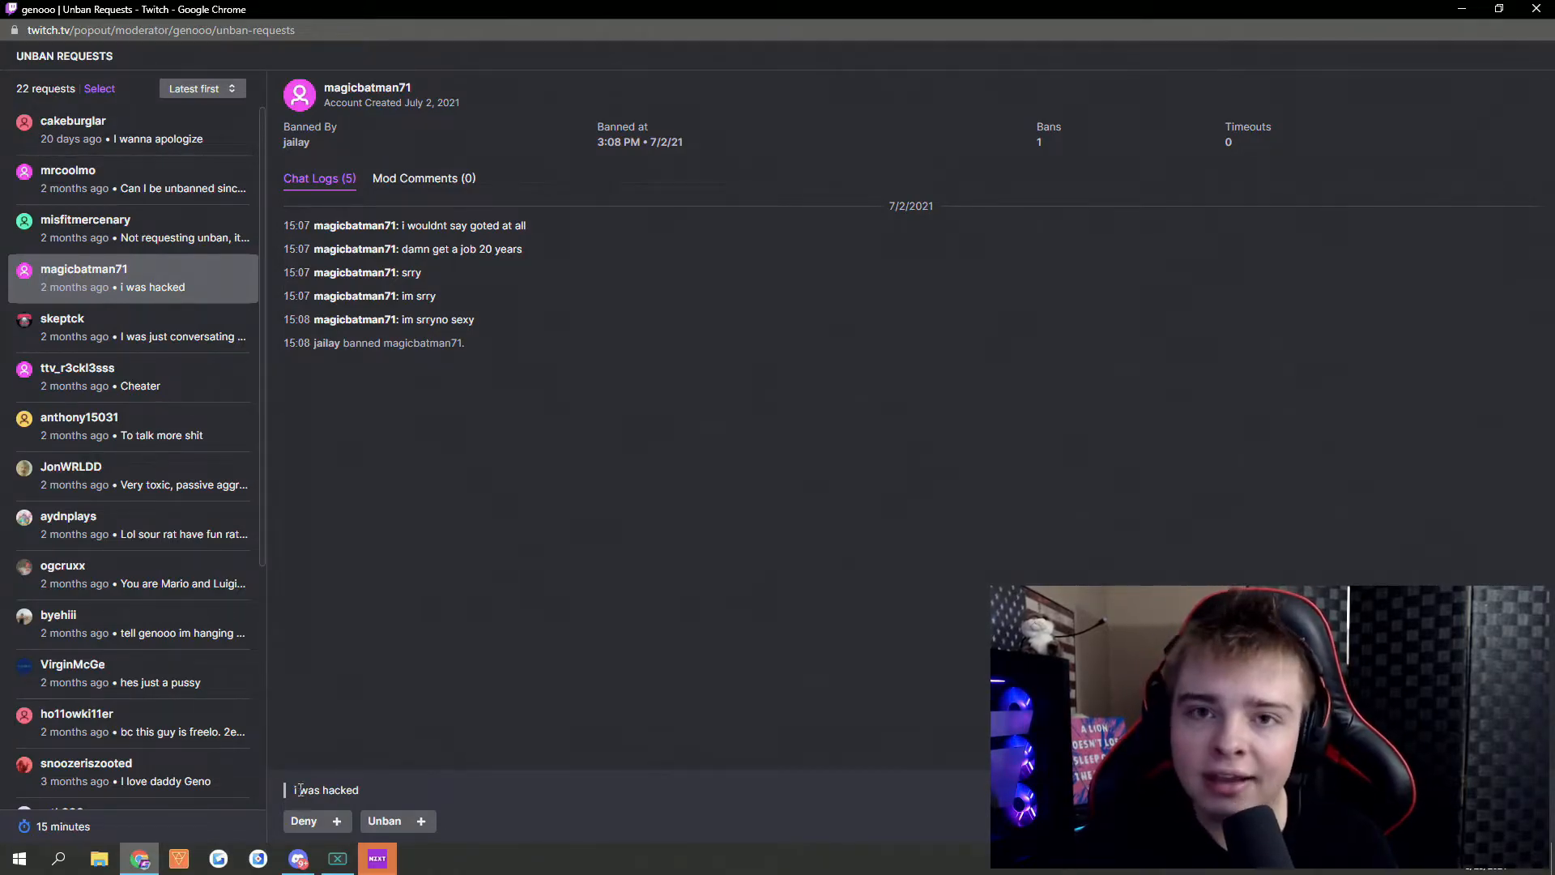
mouse_move(385, 761)
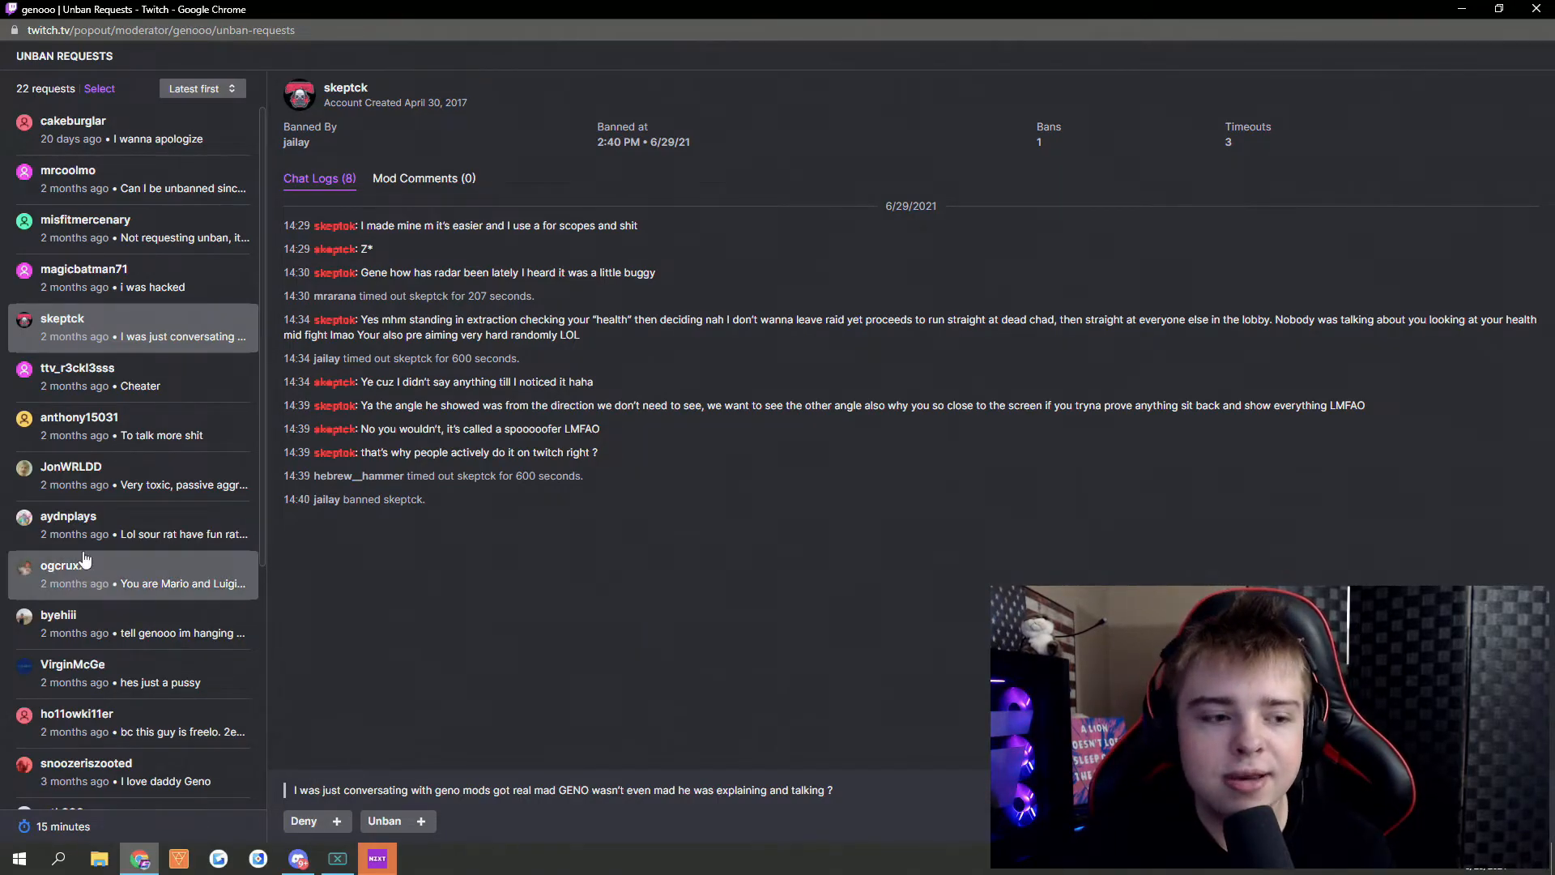
click(78, 376)
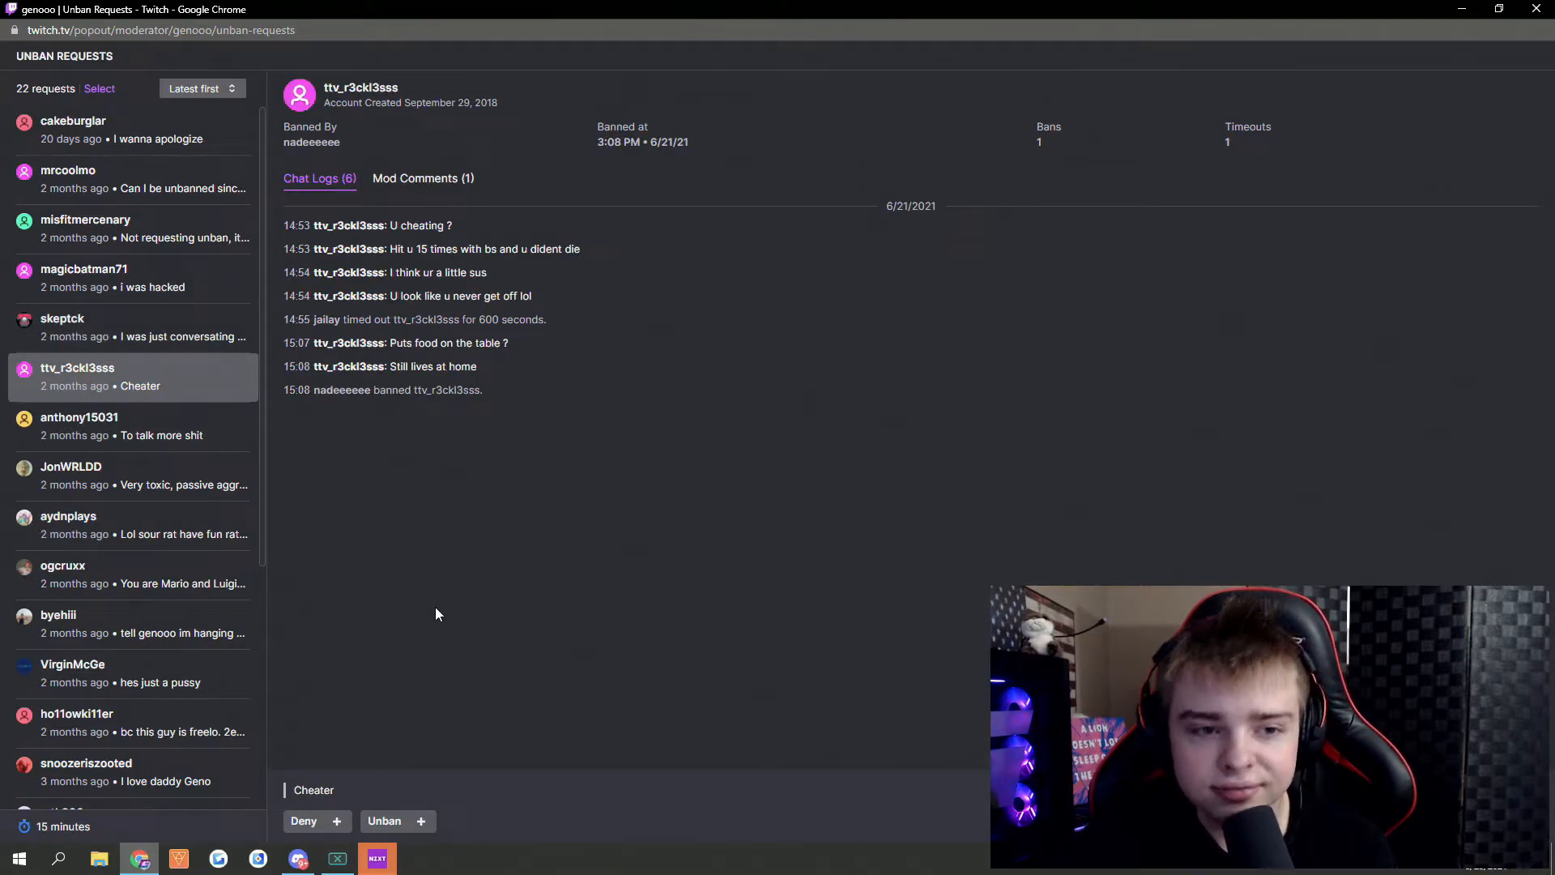
mouse_move(433, 612)
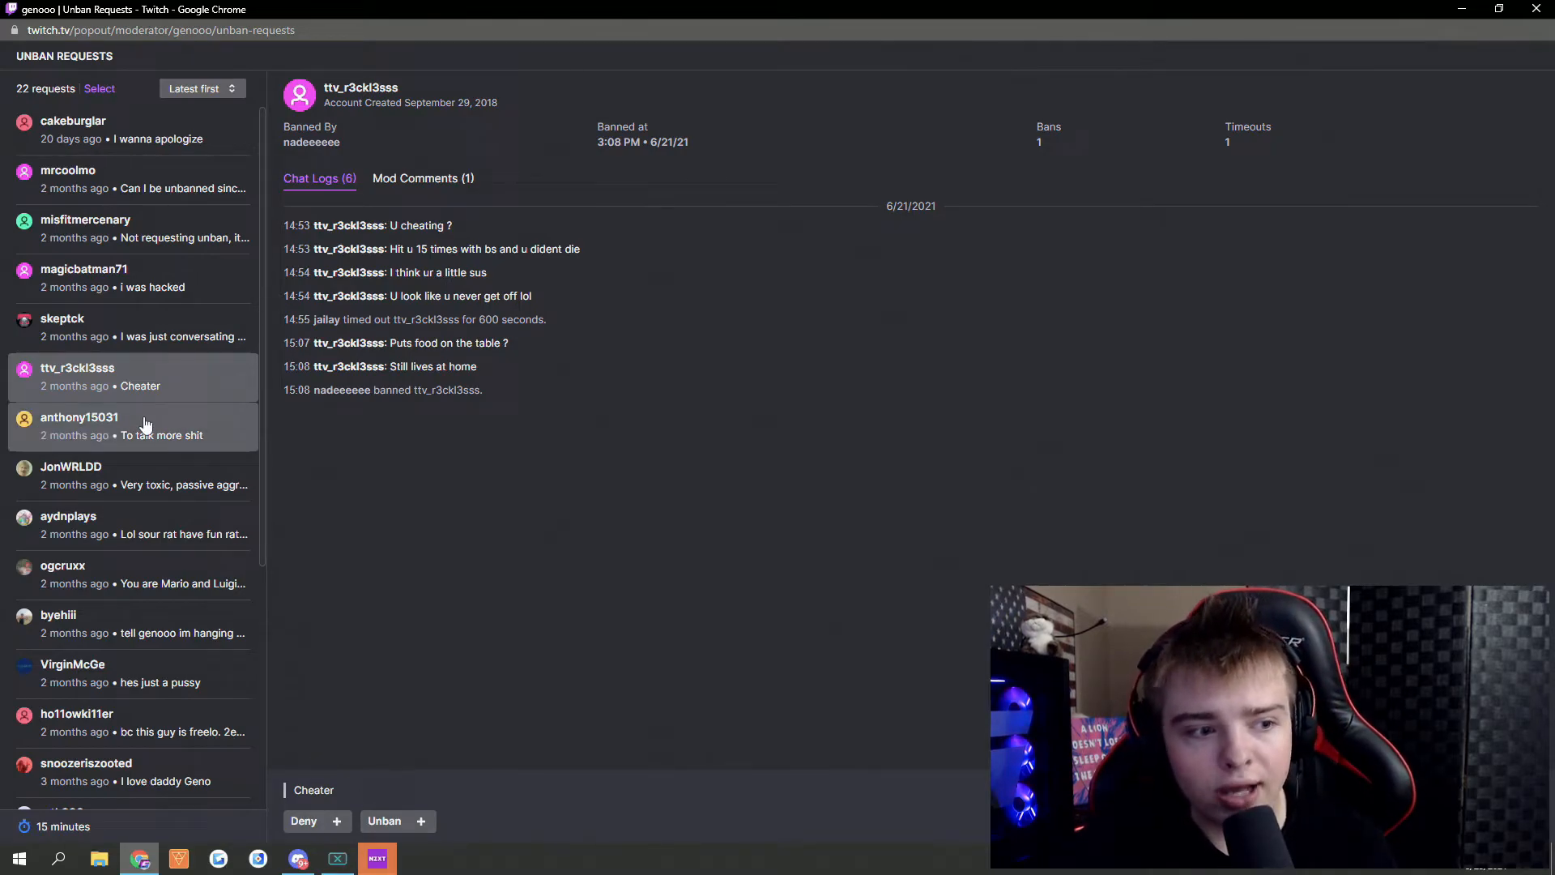
click(78, 425)
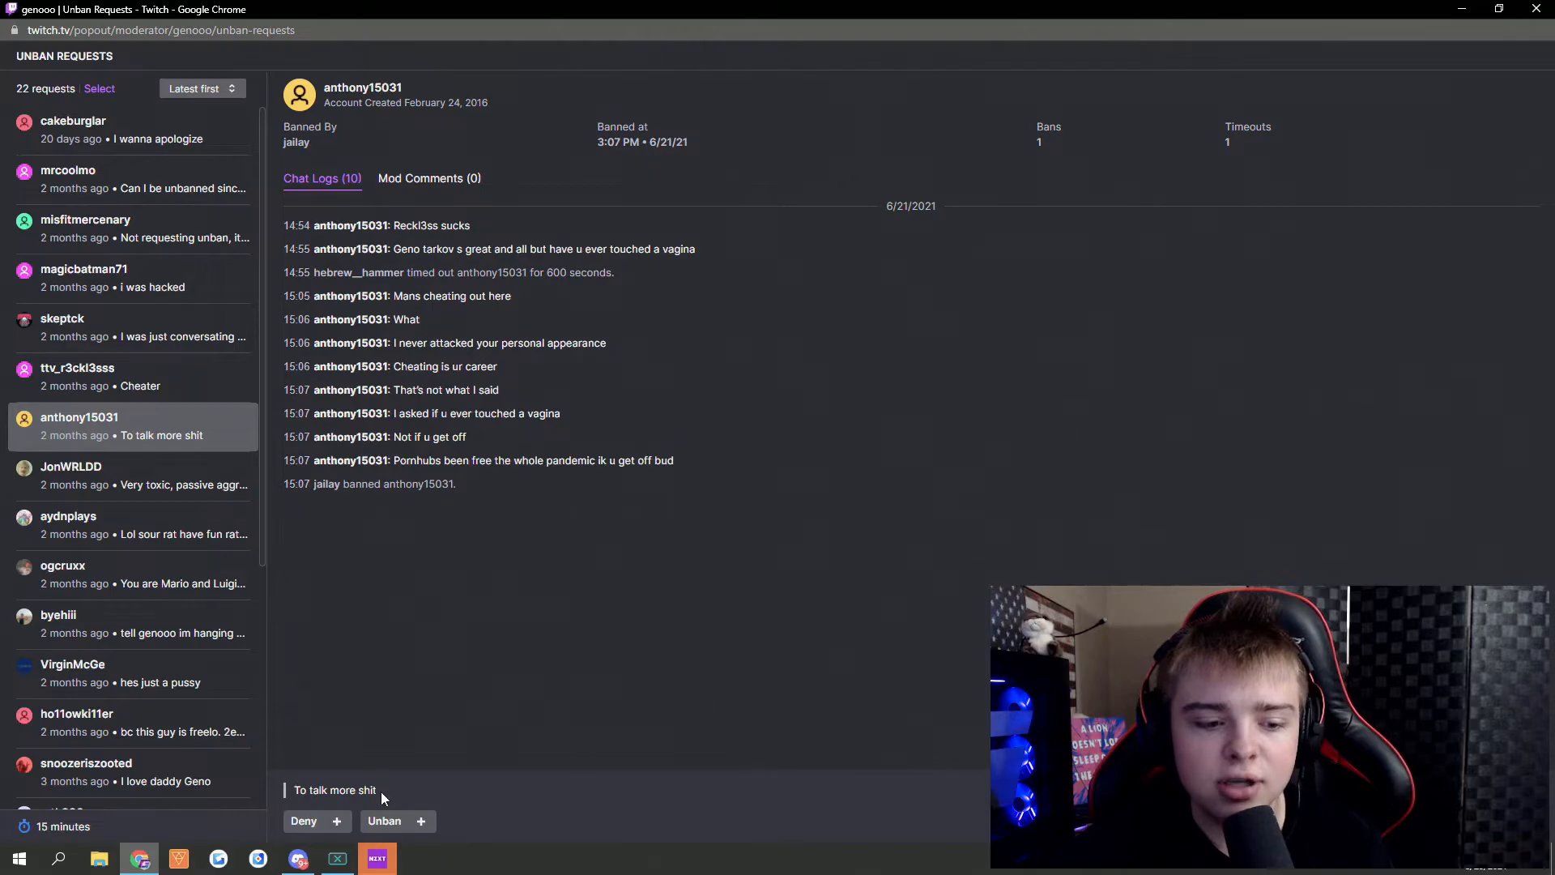
mouse_move(163, 434)
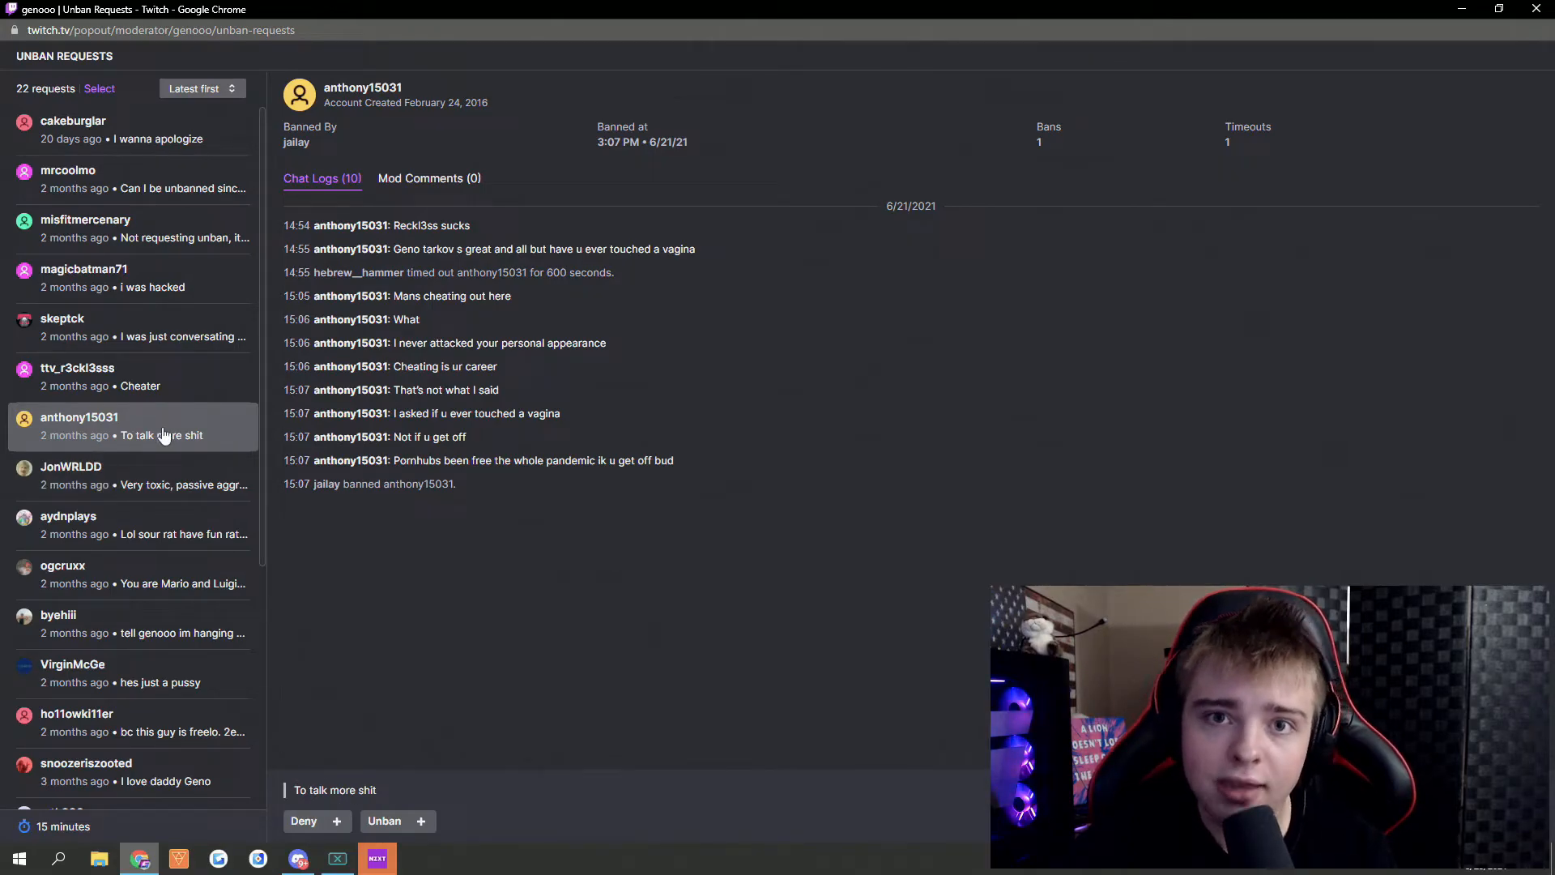
mouse_move(144, 491)
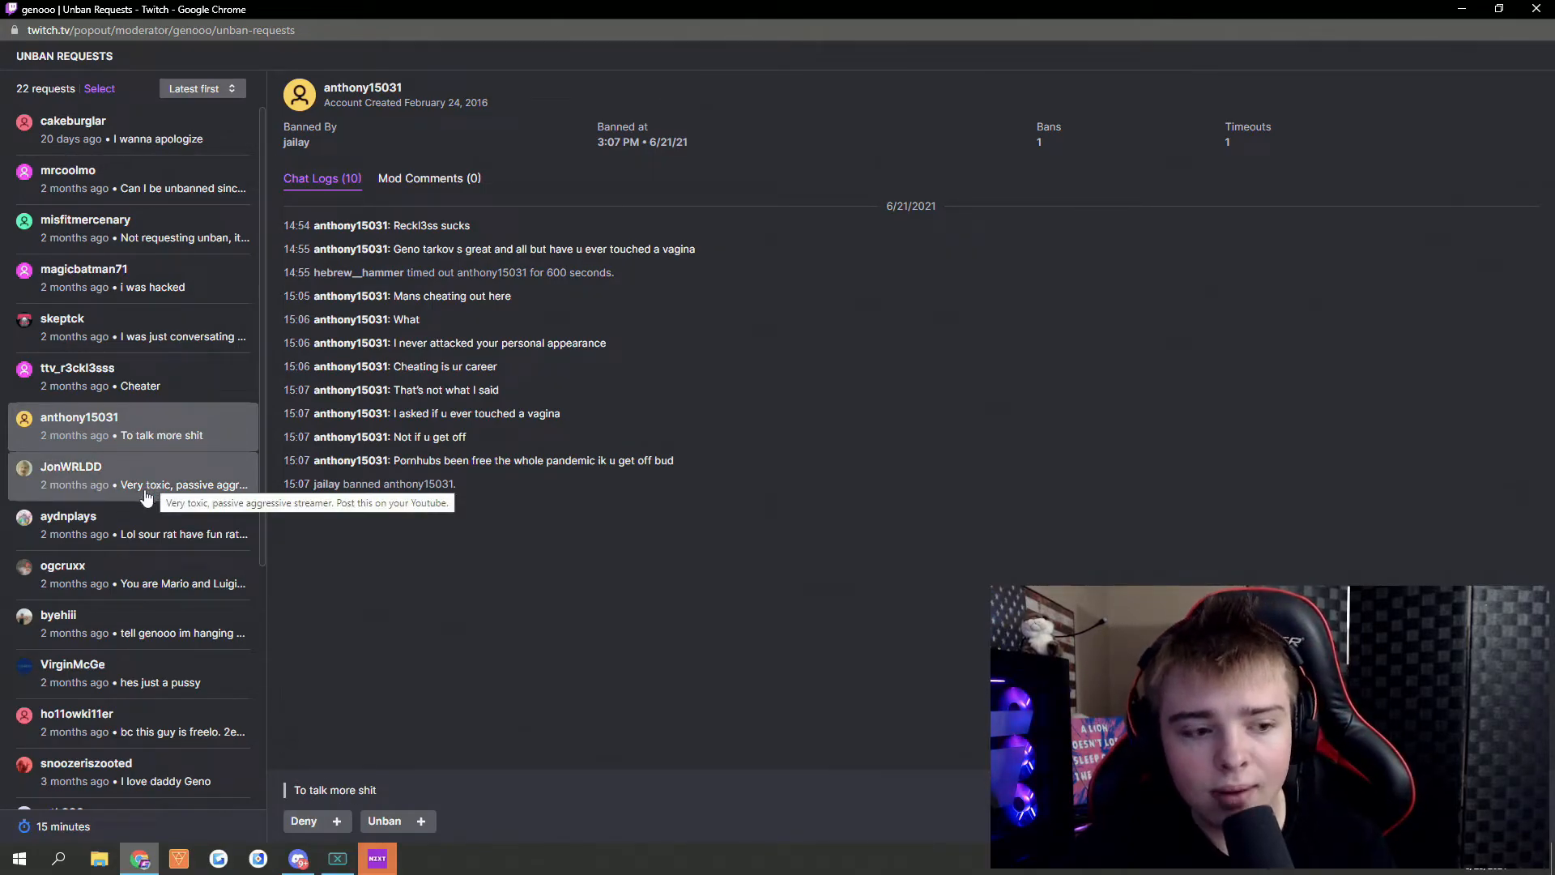